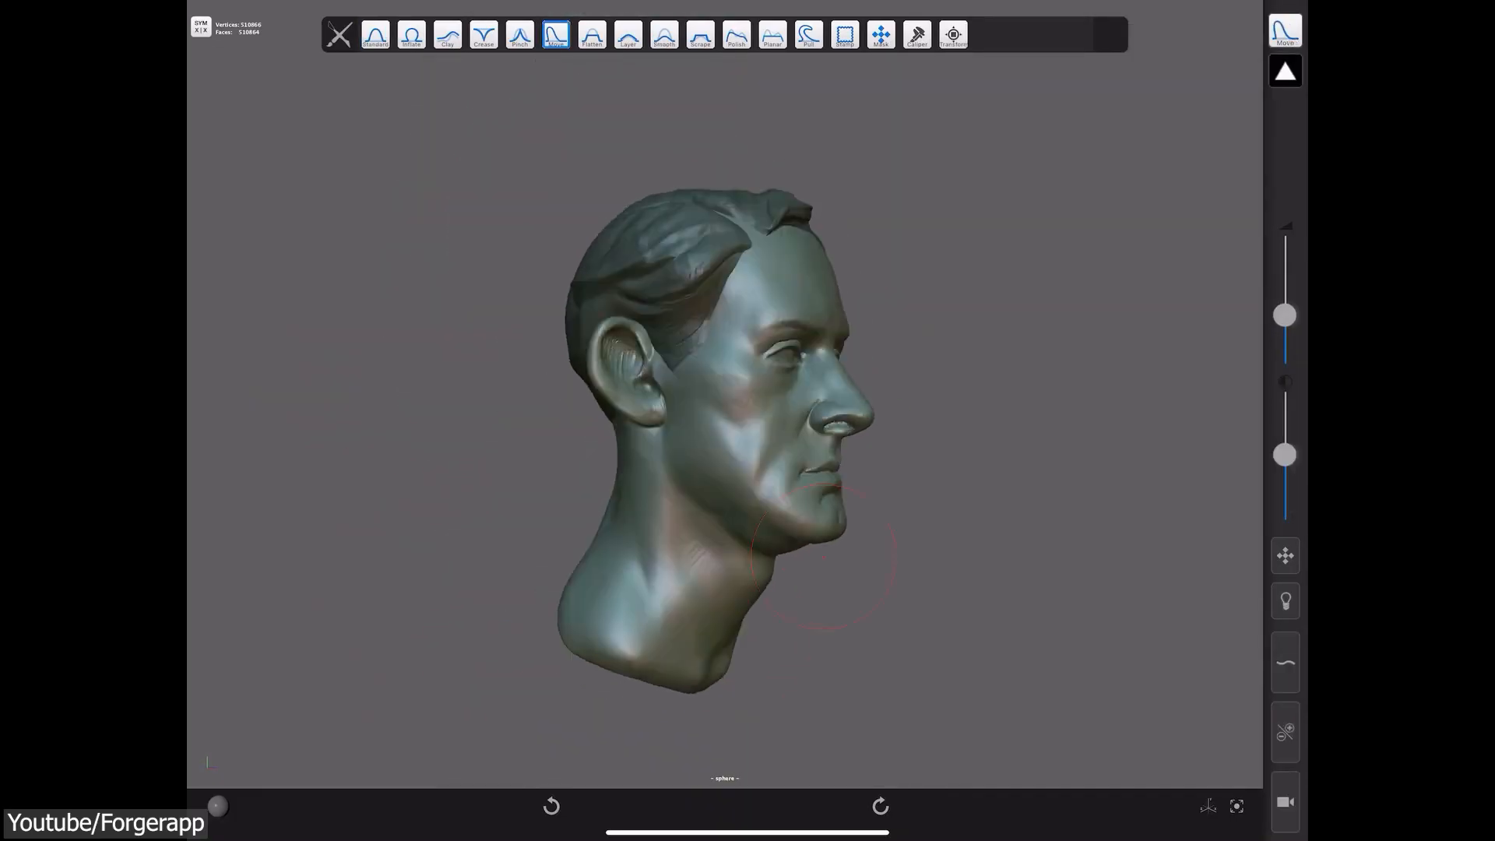
Step: Make the Crease brush active for cutting sharp lines into the head
click(483, 36)
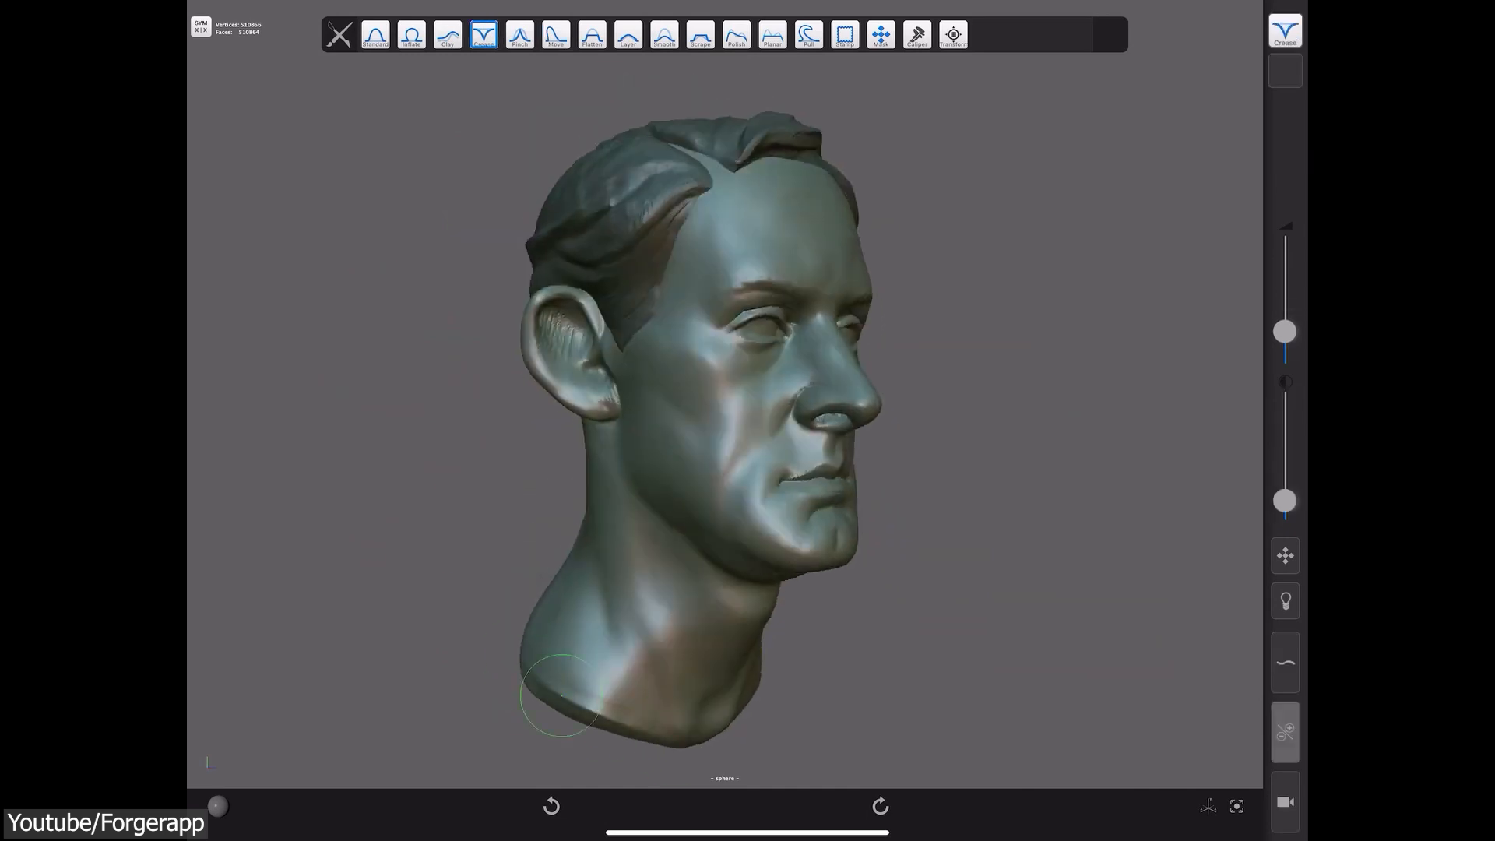